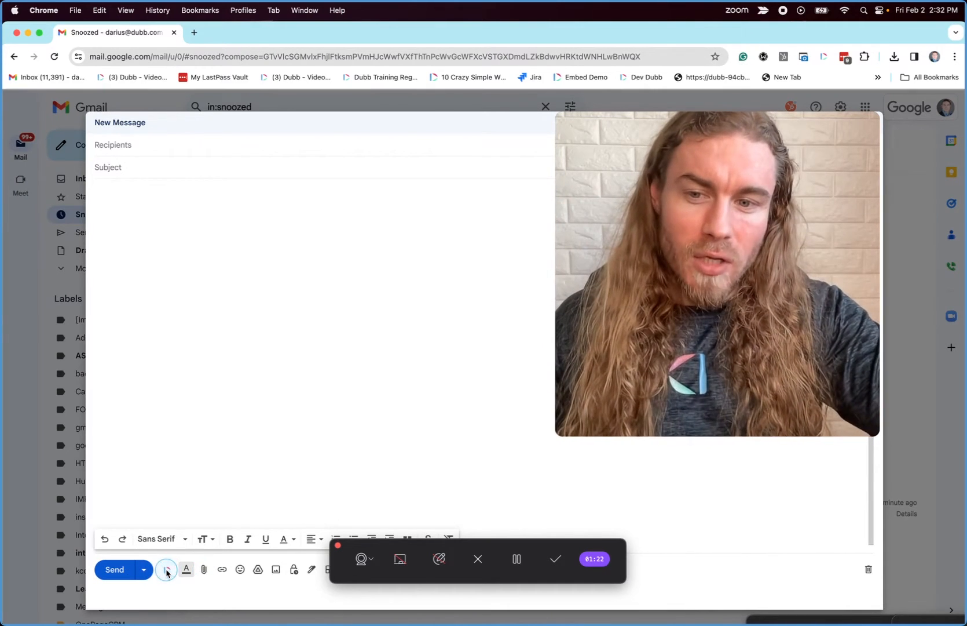
# Open the Dubb My Videos library from the draft and select a recorded video
pyautogui.click(166, 569)
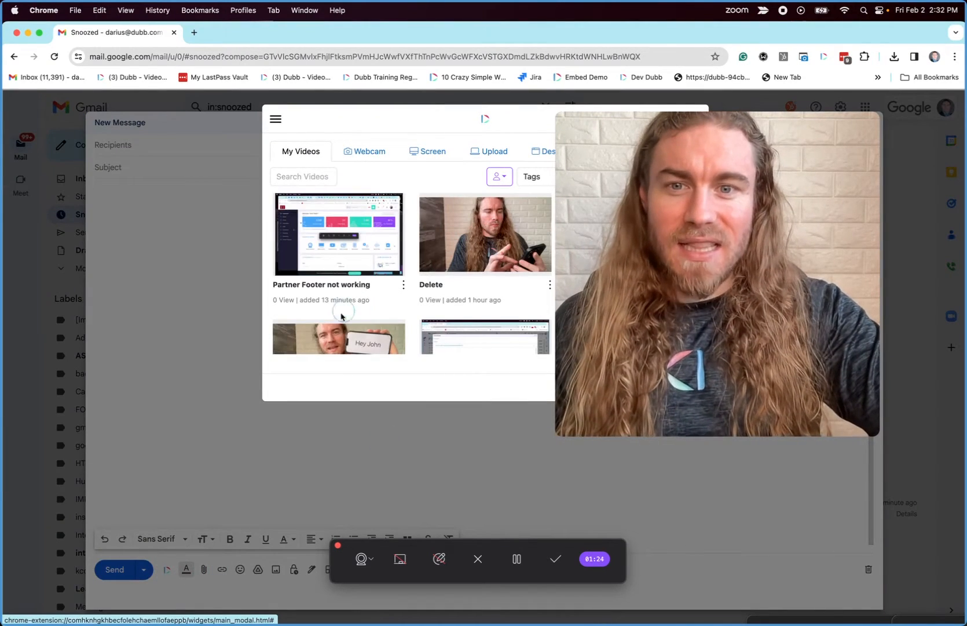
pyautogui.click(338, 336)
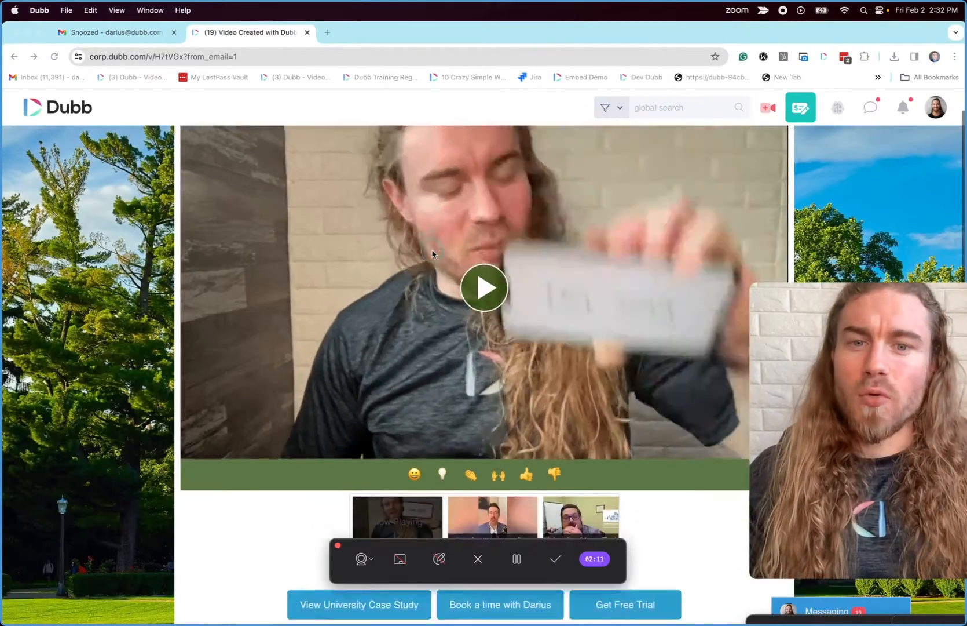
# Review the Dubb landing page, then go back to the Gmail draft with the embedded thumbnail
pyautogui.scroll(-3)
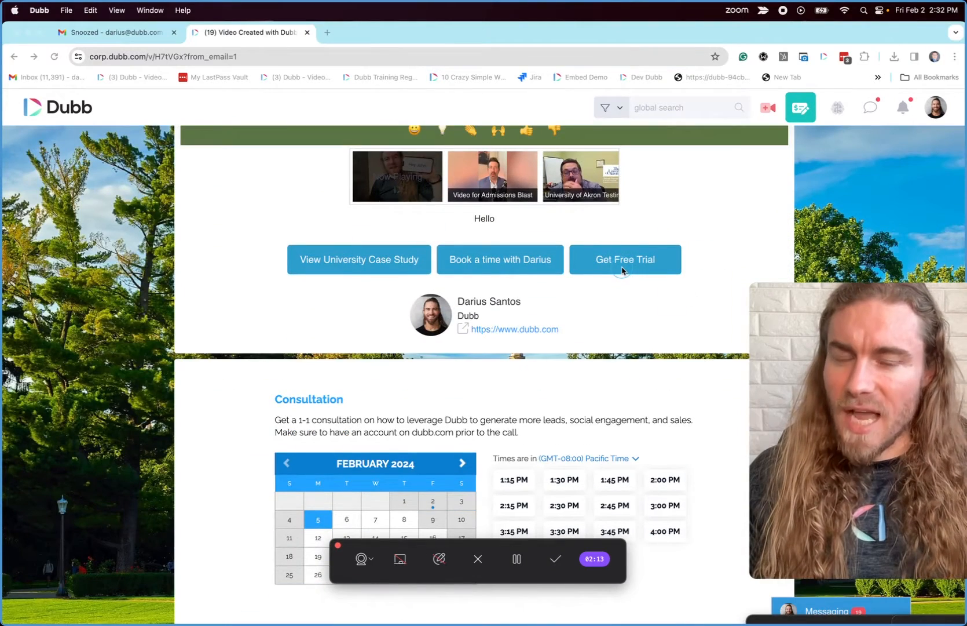
pyautogui.scroll(-3)
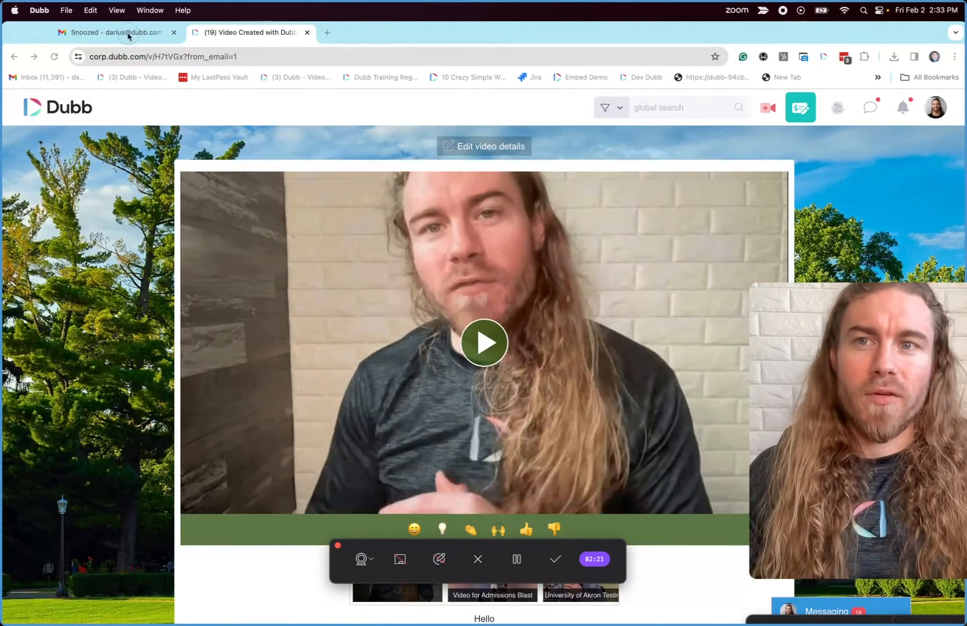
pyautogui.click(114, 32)
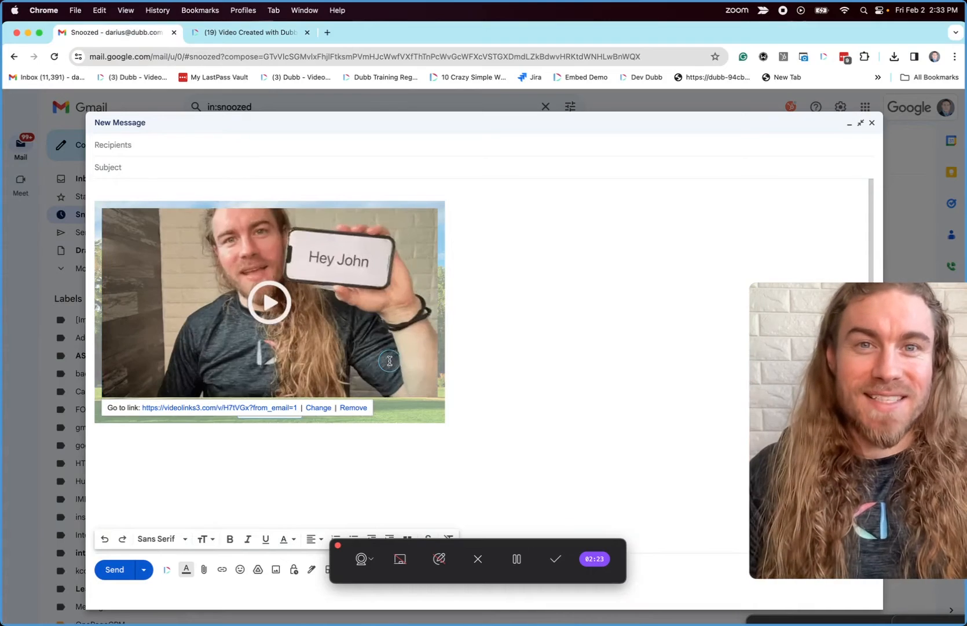